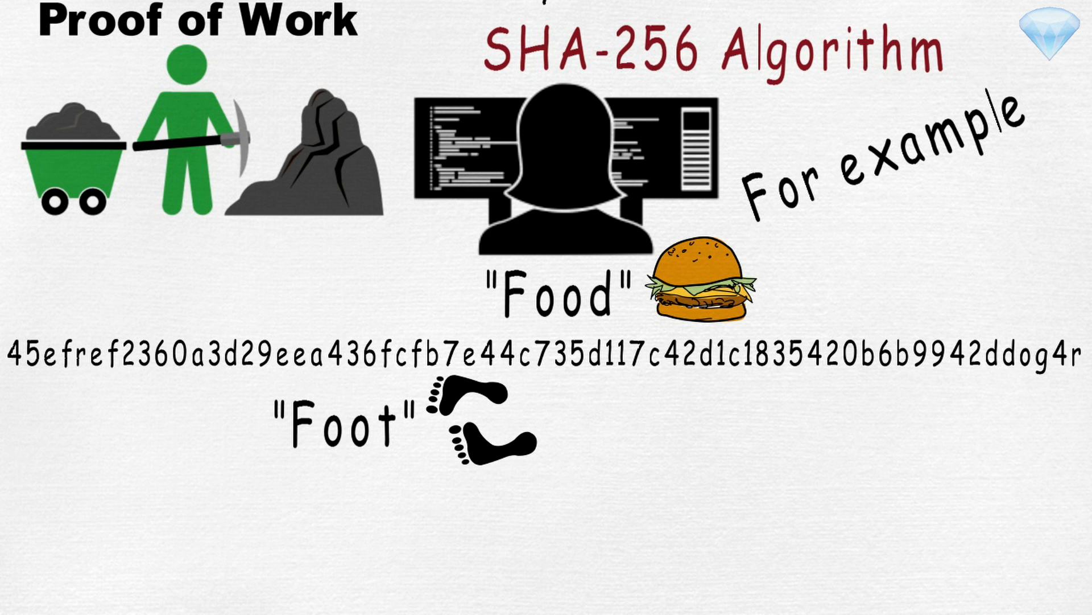
scroll(down, 3)
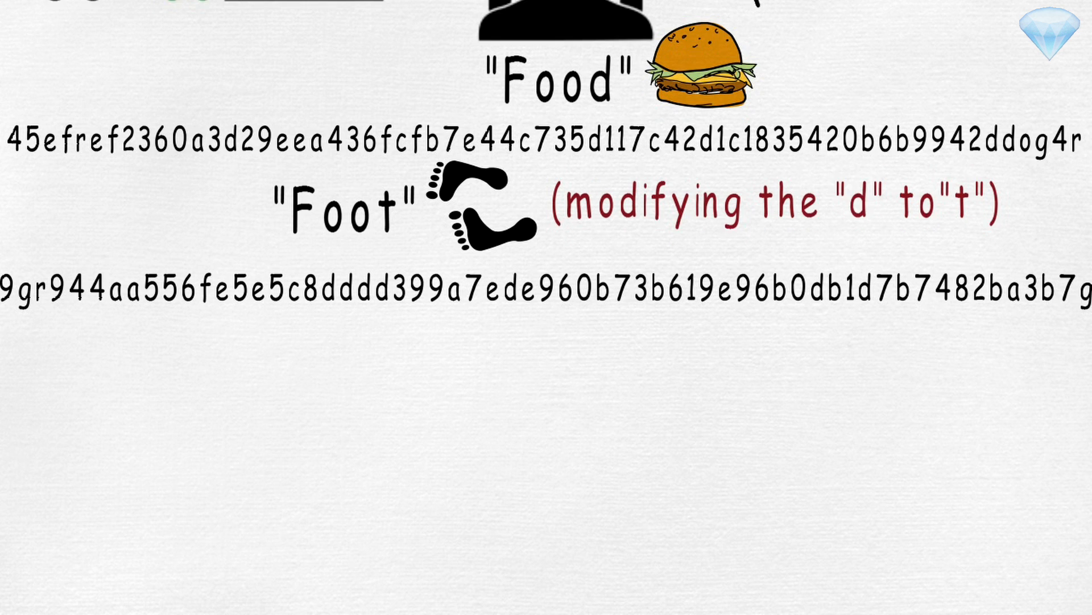